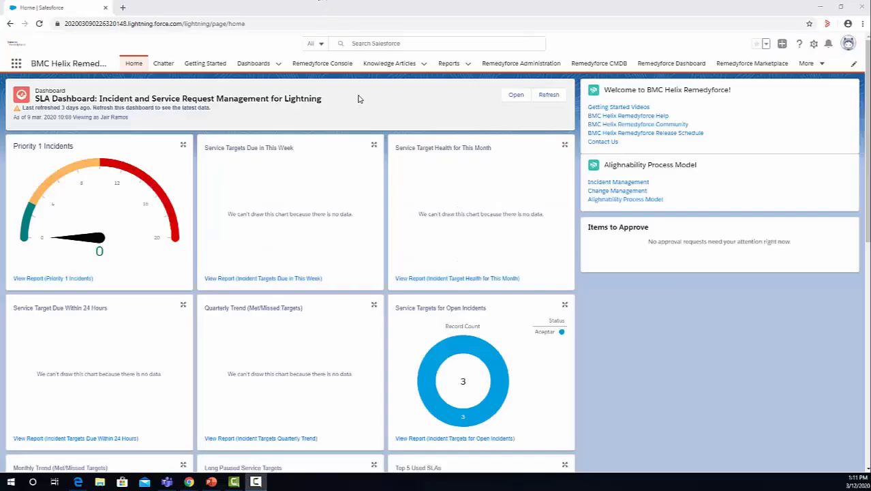
Start a new report from the Reports tab, bringing up the report type chooser.
click(448, 63)
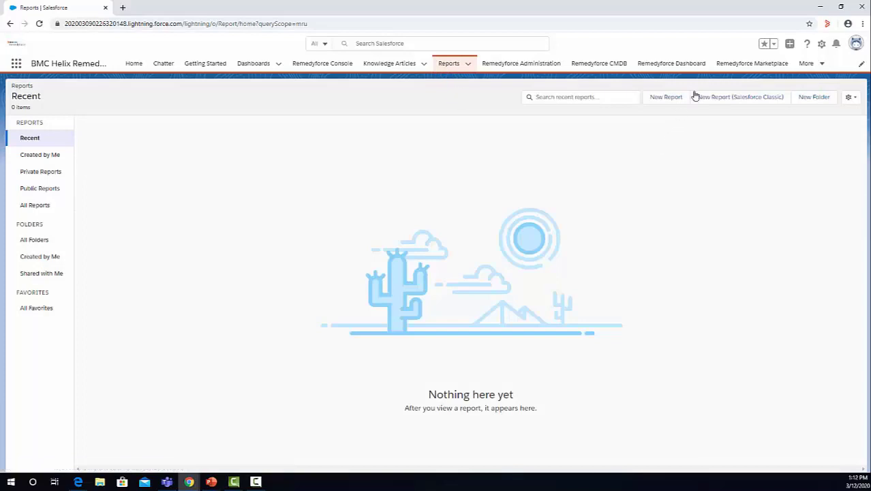
click(665, 96)
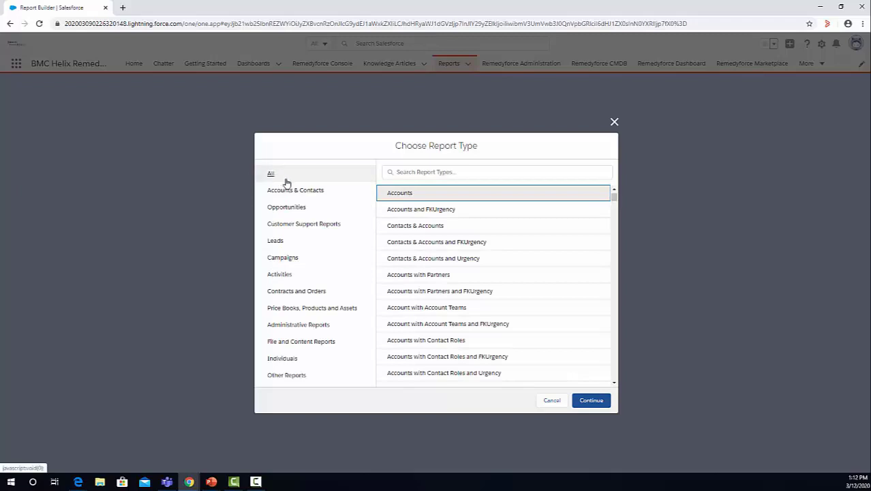
Search report types for 'base' and choose the Base Elements report type.
click(497, 171)
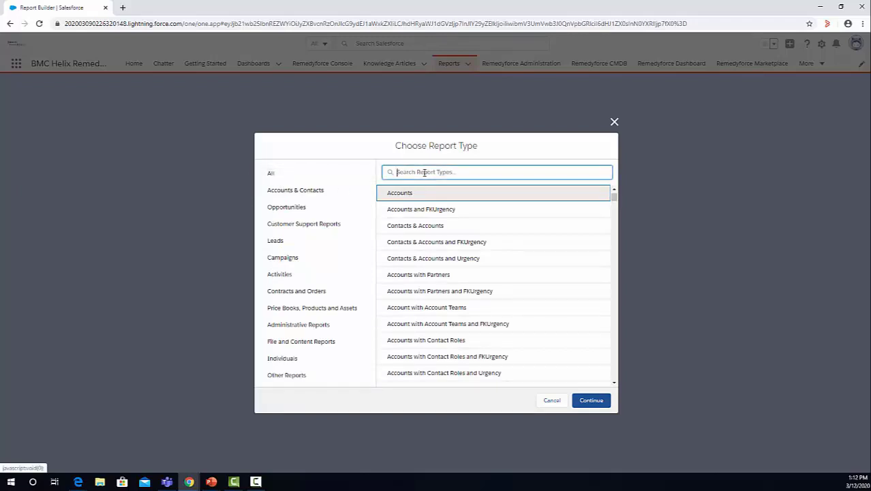
text(base)
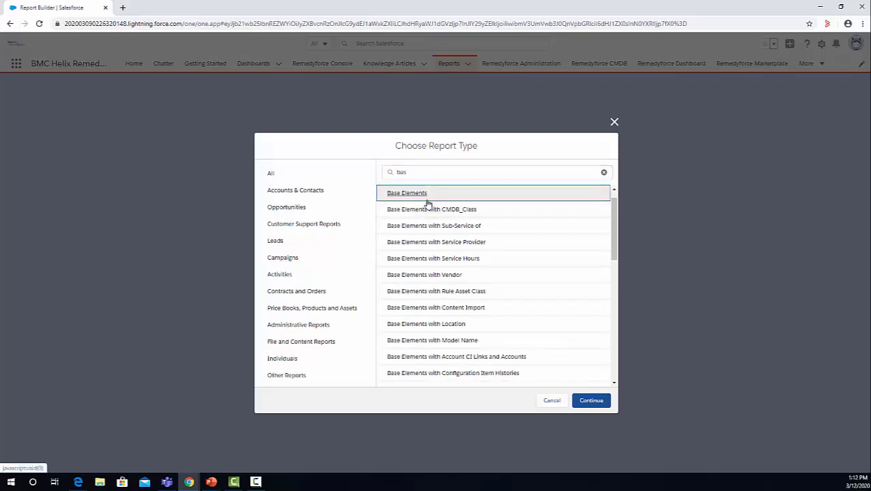
click(590, 399)
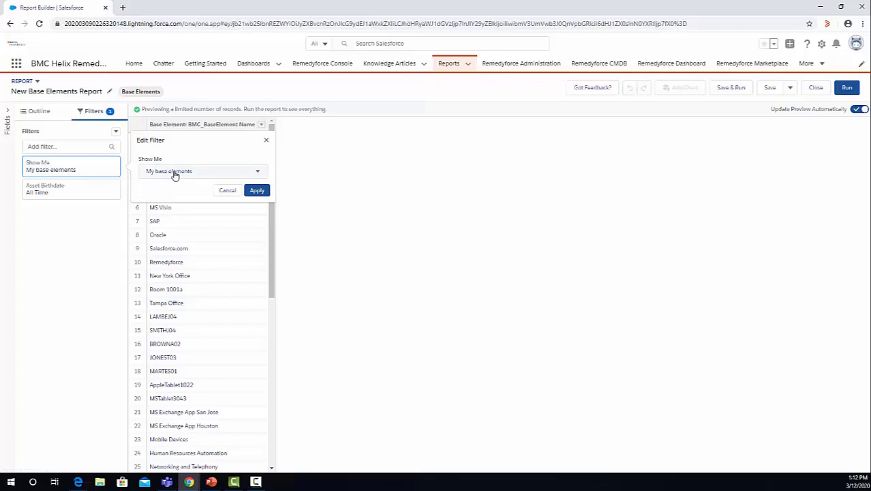
Set the Show Me filter to All base elements.
click(201, 171)
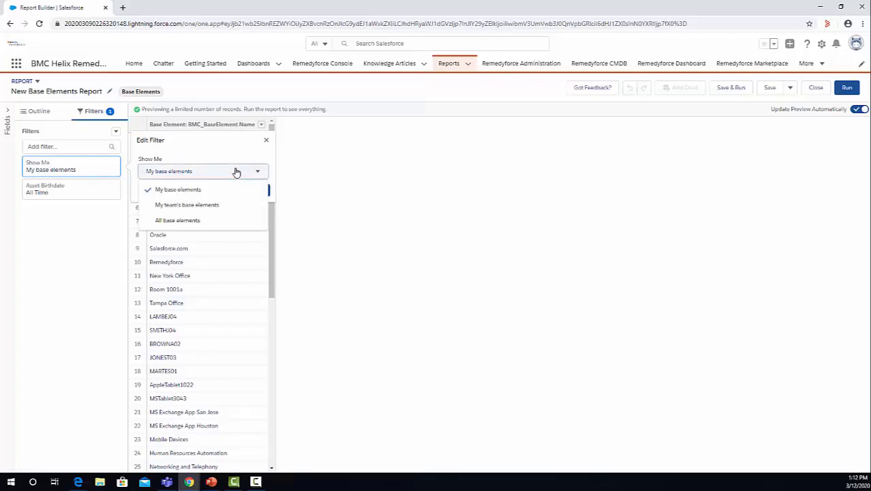
click(177, 219)
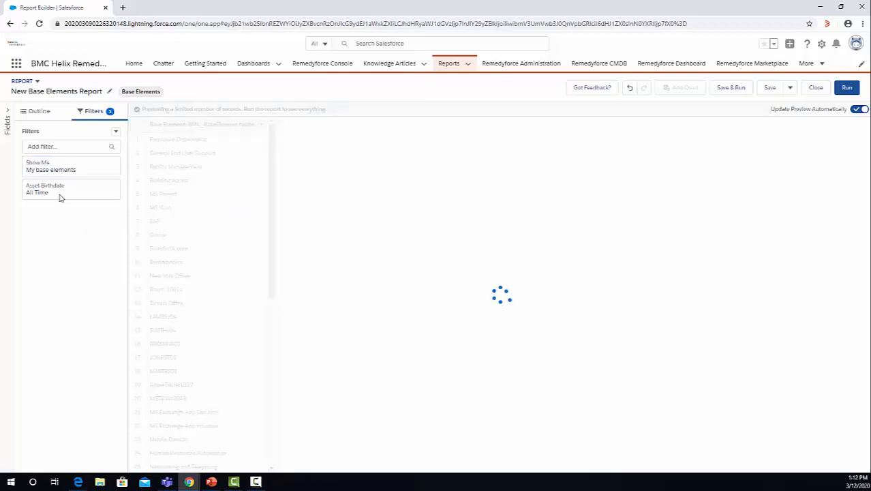
Change the date filter field to Base Element: Created Date and apply it.
click(61, 188)
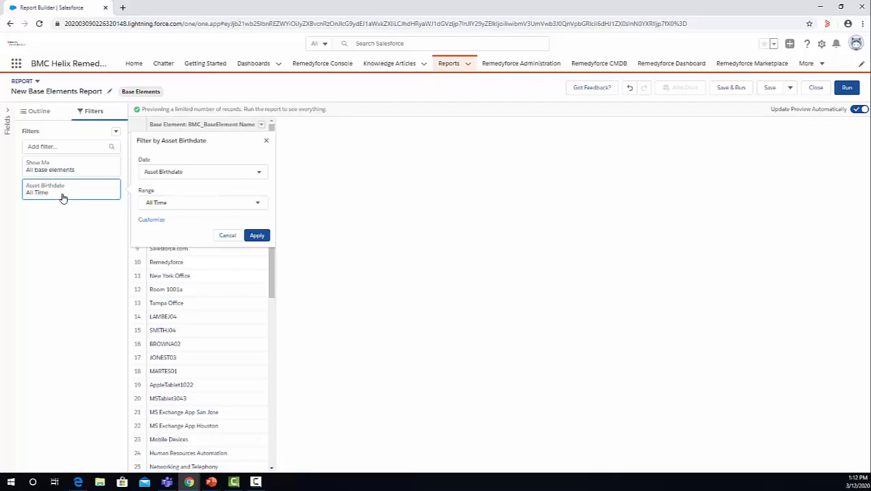
click(202, 171)
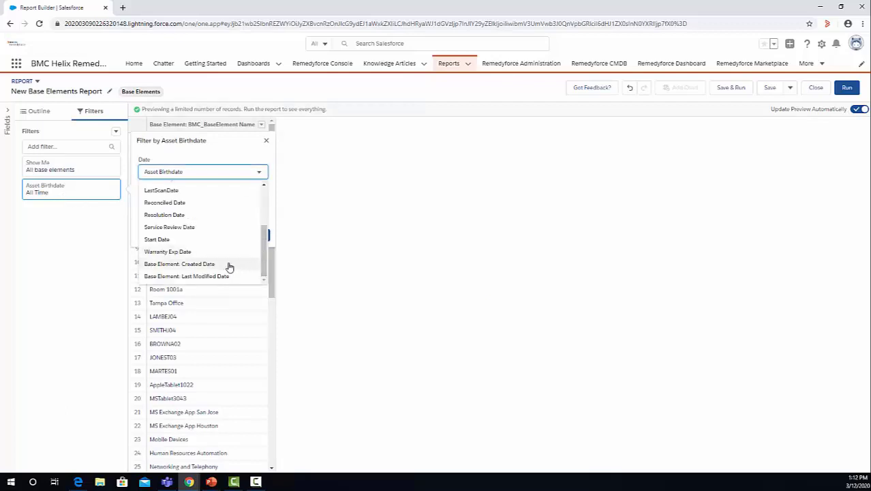
click(179, 263)
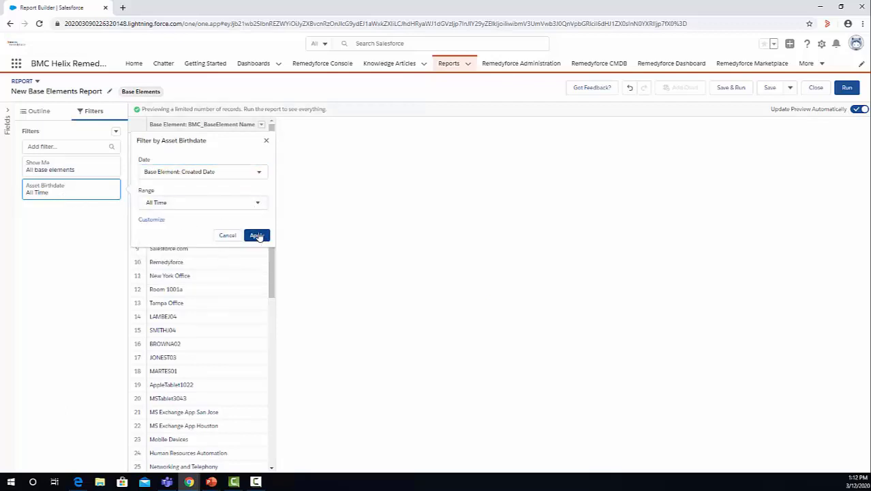
click(256, 235)
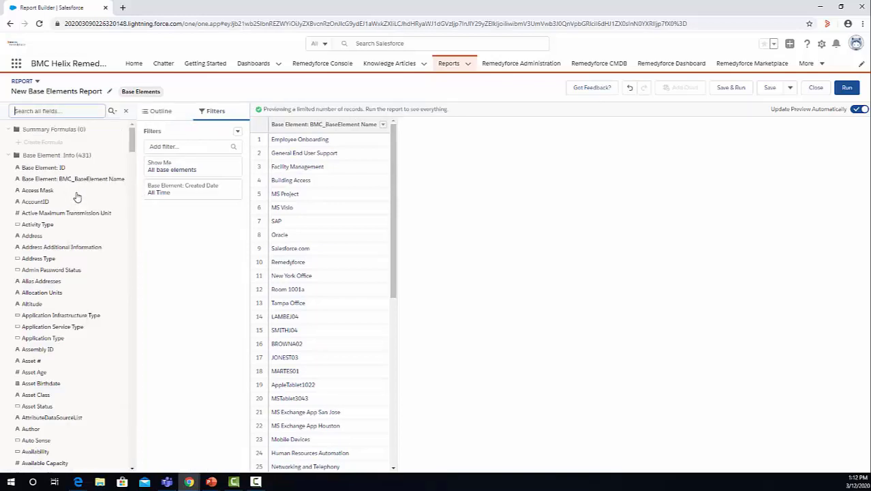
Add the Base Element: Created Date field as a report column.
click(57, 110)
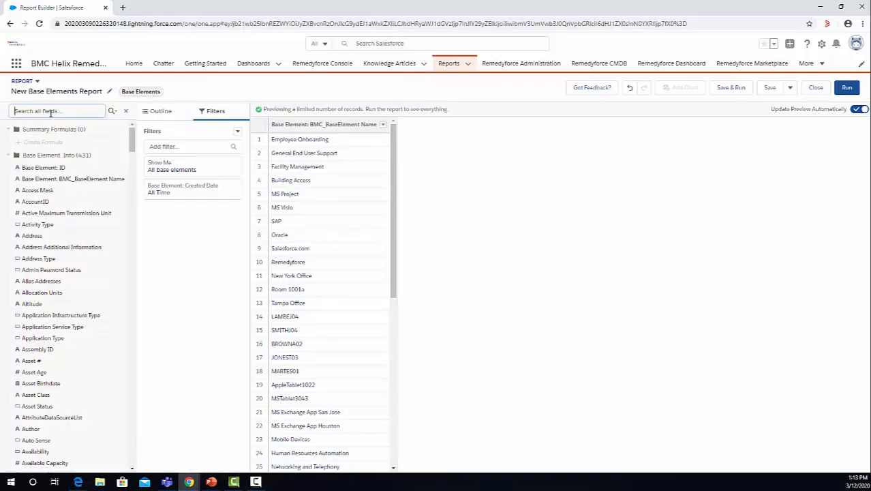
text(crea)
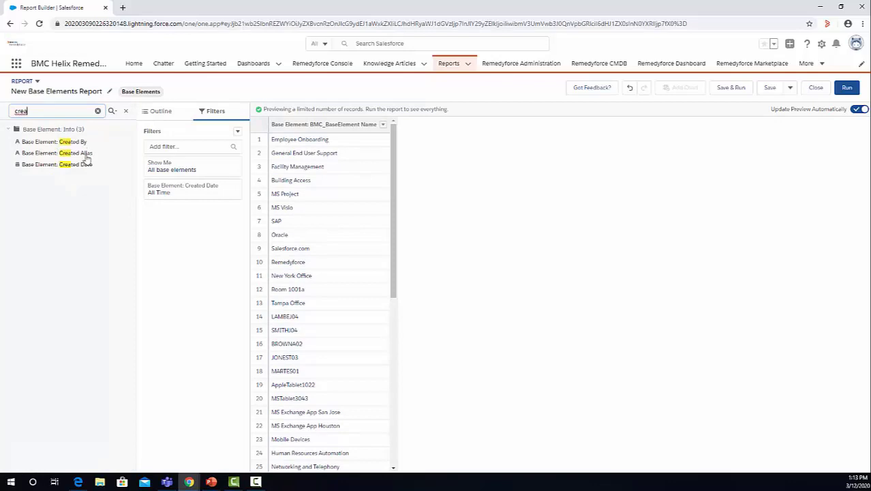
click(69, 164)
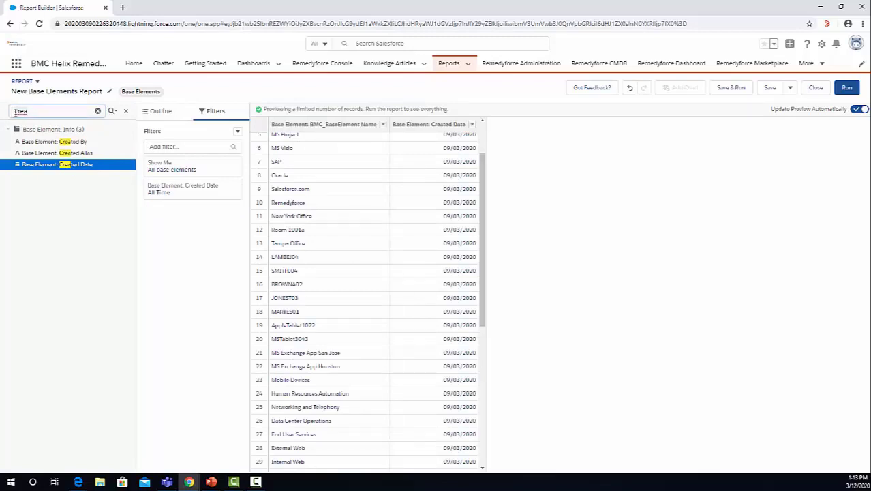
Search the fields for Class Name and show the report's grouping outline.
text(falss)
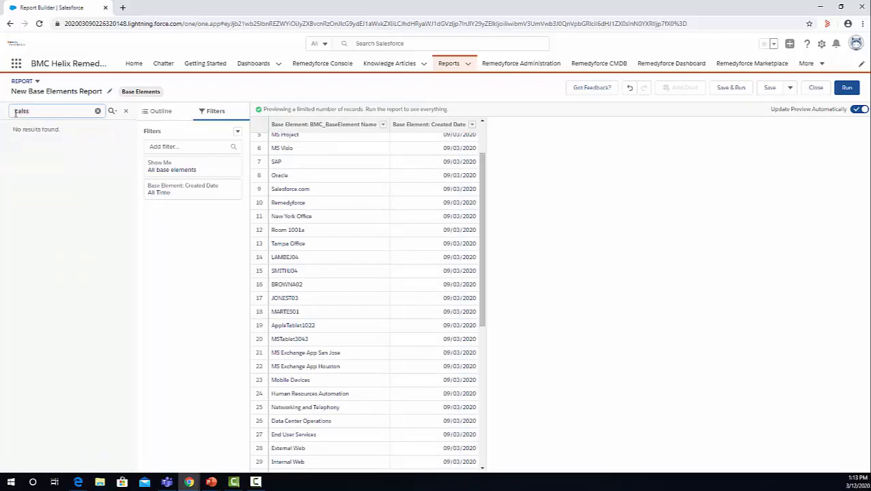
text(clas)
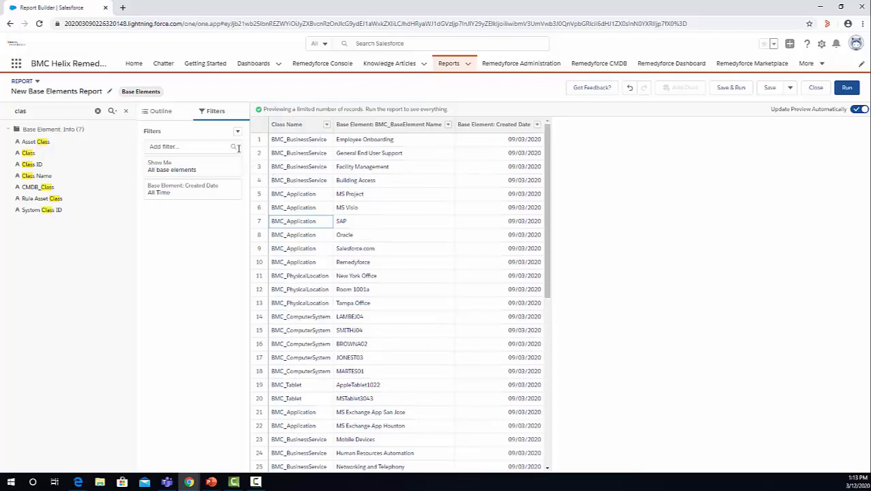
click(237, 131)
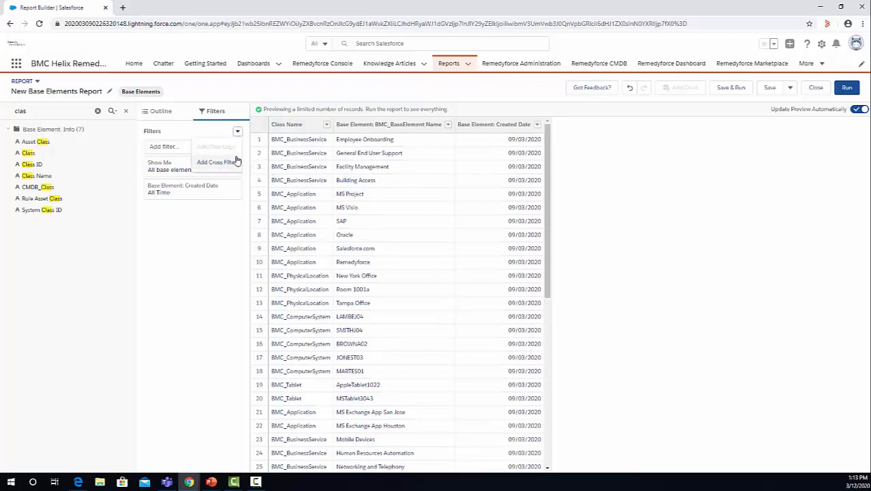
click(160, 110)
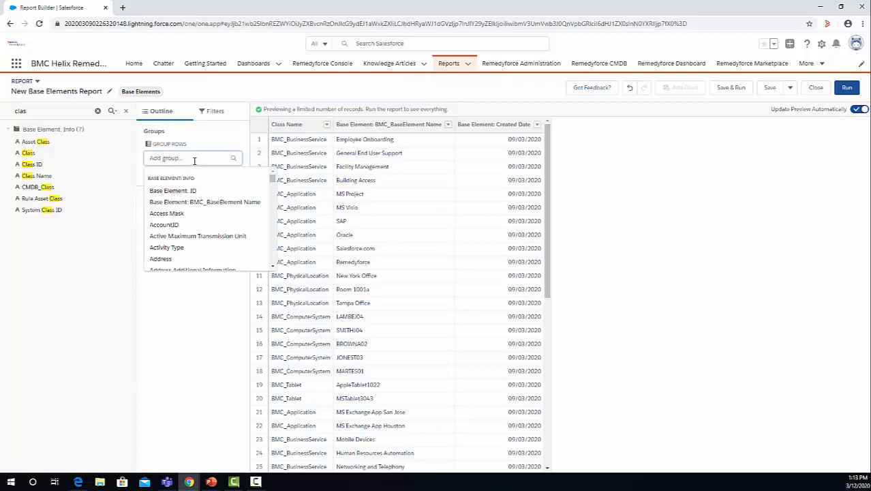
text(class)
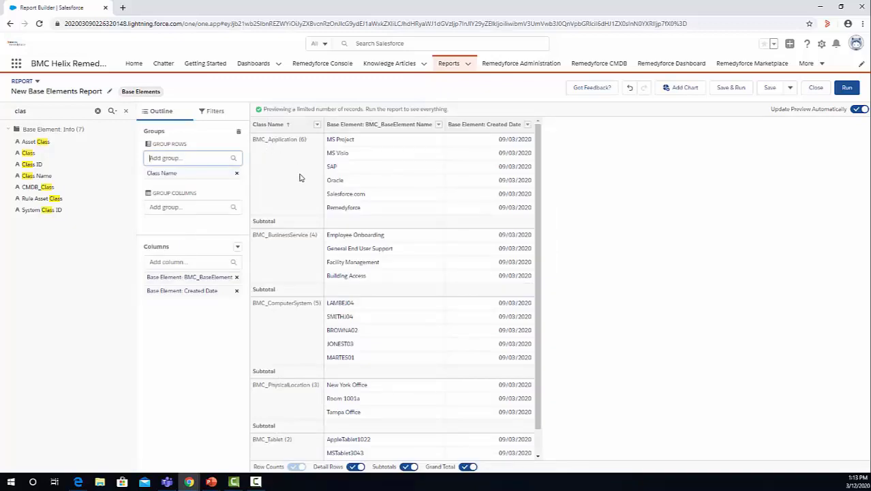
mouse_move(310, 174)
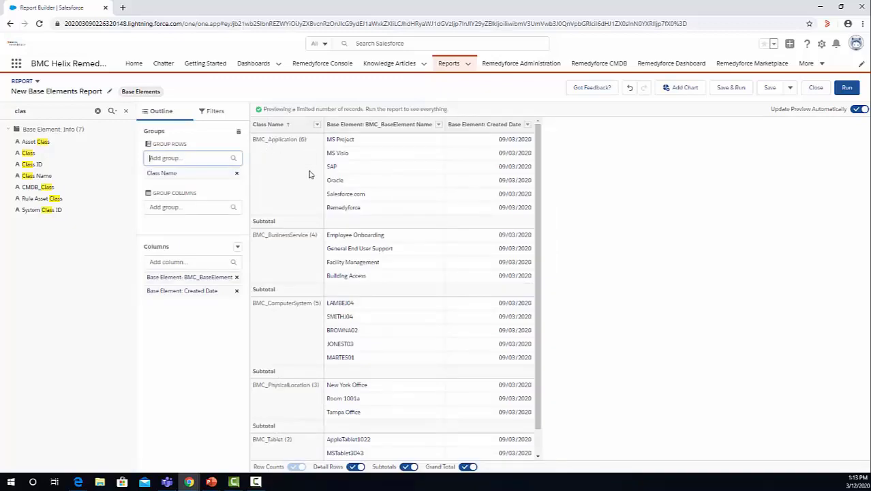
mouse_move(722, 116)
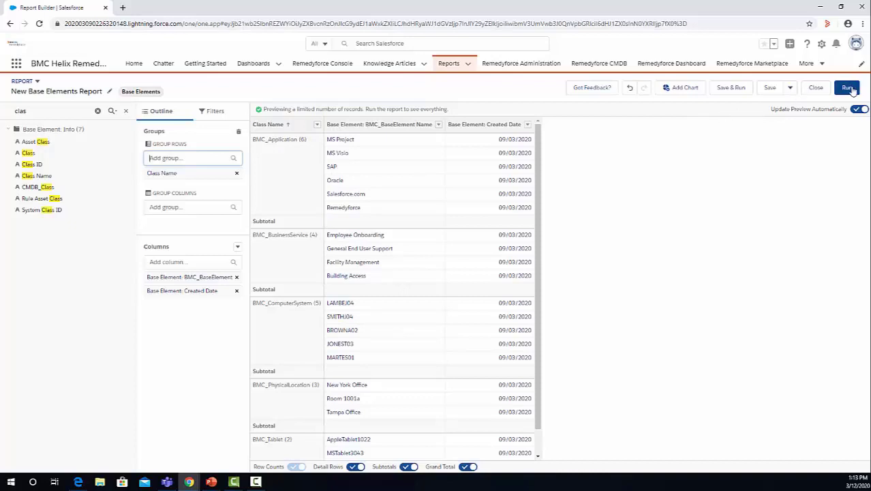
Run the report, review the 136 grouped records, and bring up its export options.
click(850, 88)
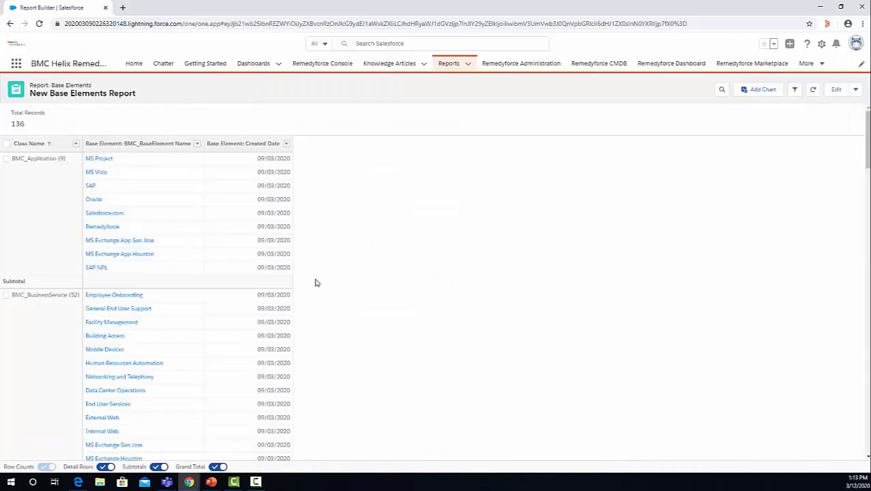
mouse_move(26, 190)
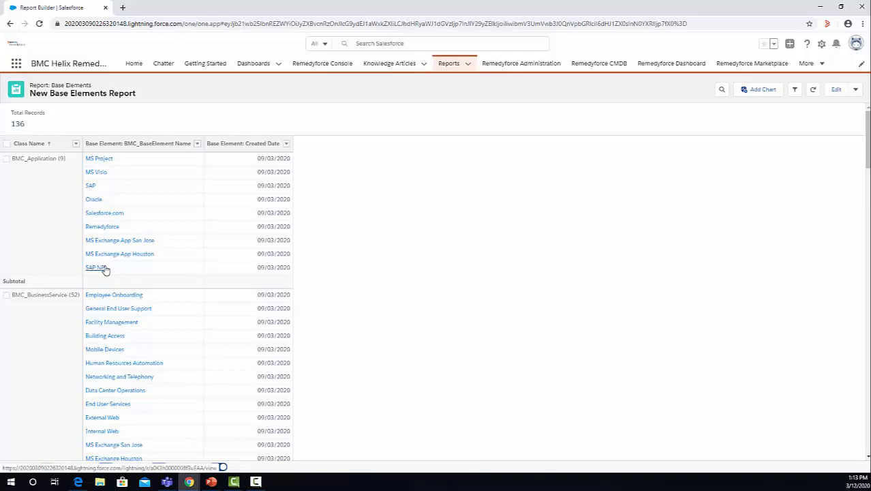
scroll(down, 3)
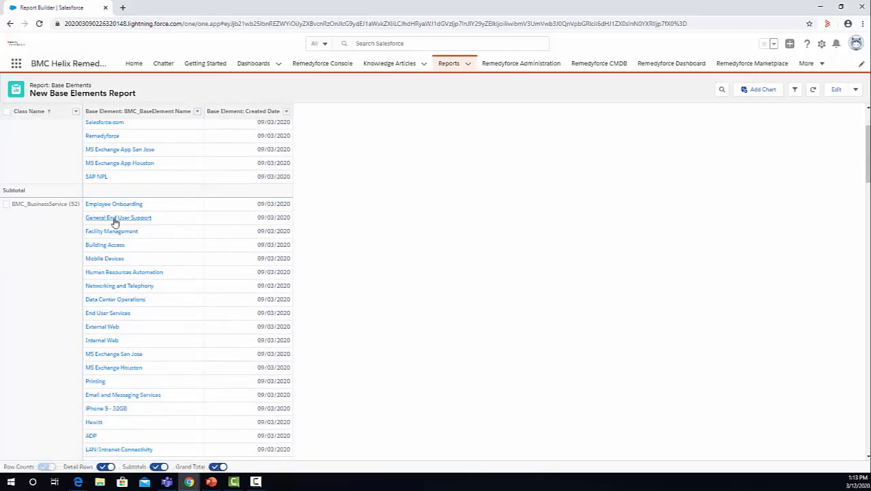
scroll(down, 3)
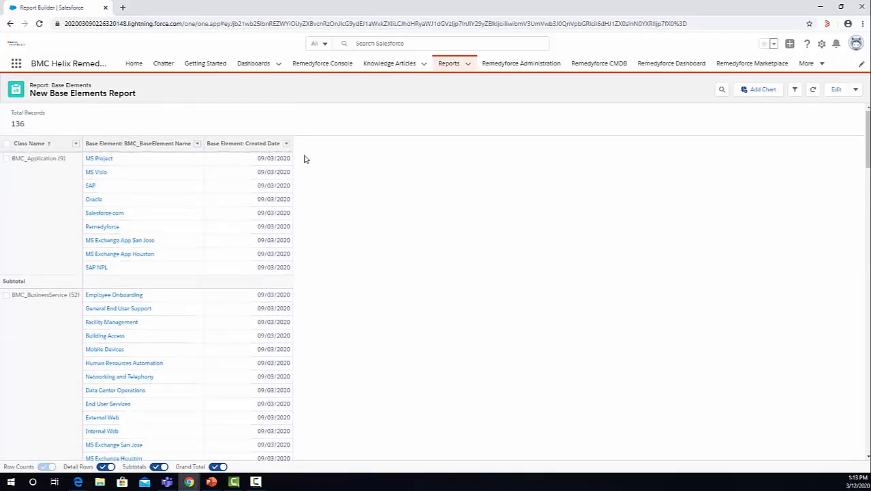
mouse_move(369, 171)
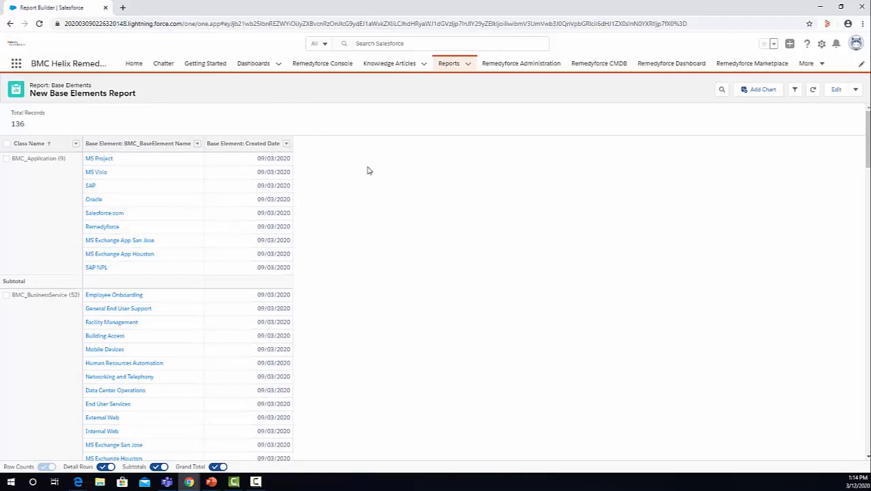
mouse_move(331, 163)
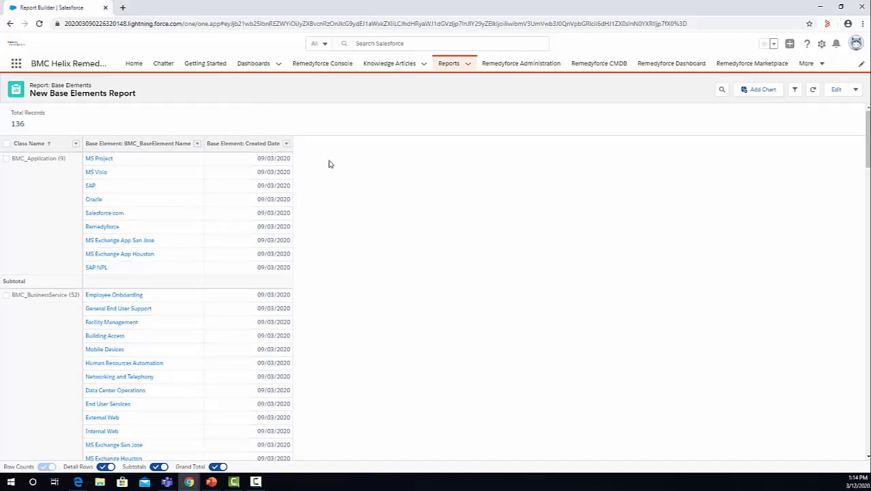
click(847, 89)
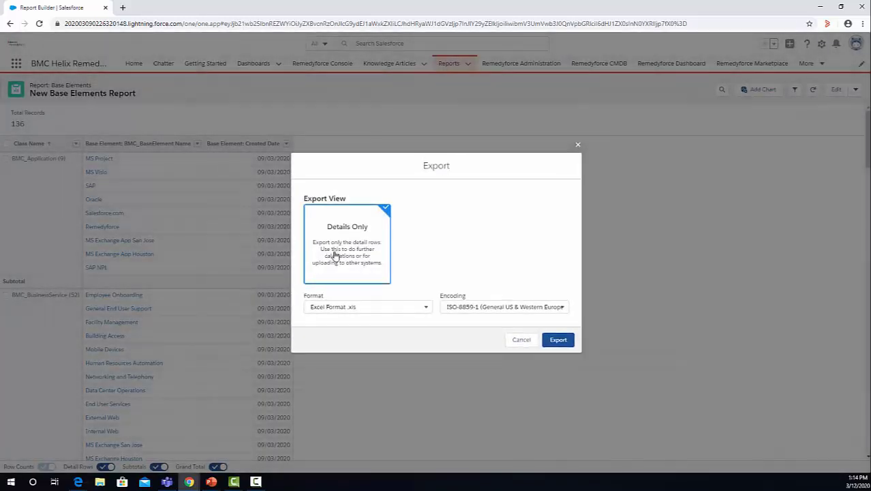
Export the report's detail rows as an Excel .xls file.
click(558, 339)
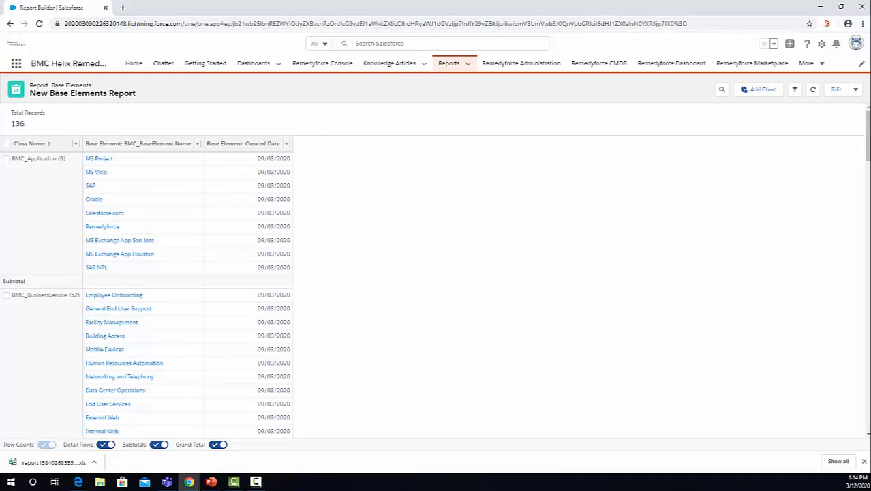
mouse_move(247, 248)
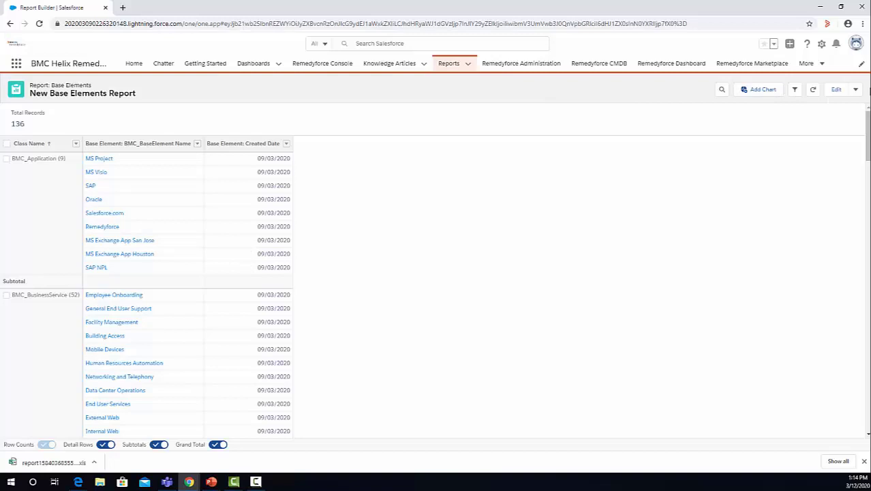
click(855, 89)
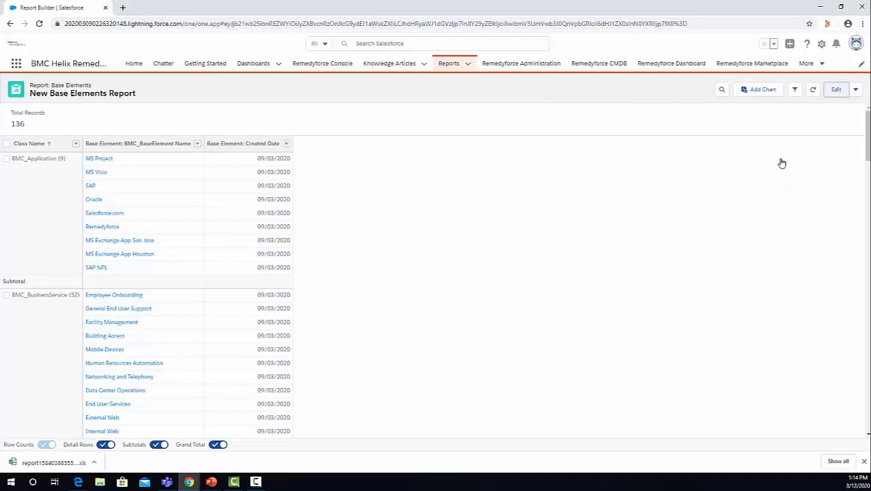
Reopen the report in the builder and show its Filters panel.
click(836, 89)
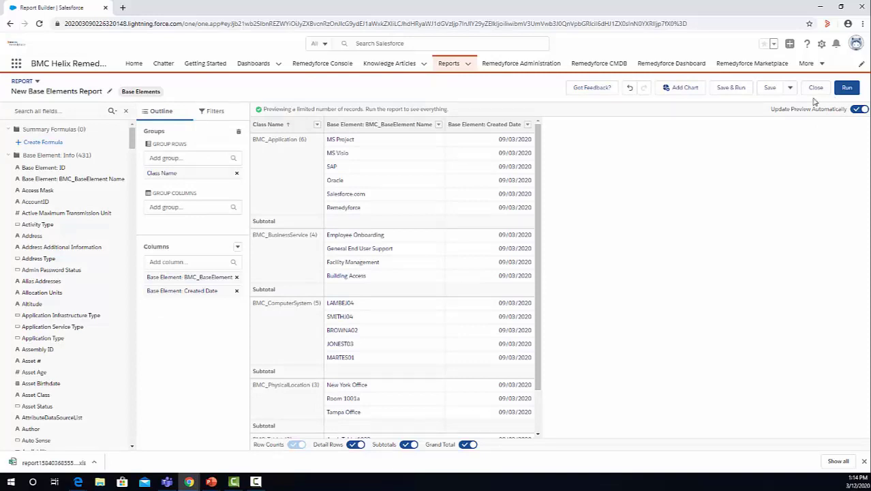
mouse_move(310, 217)
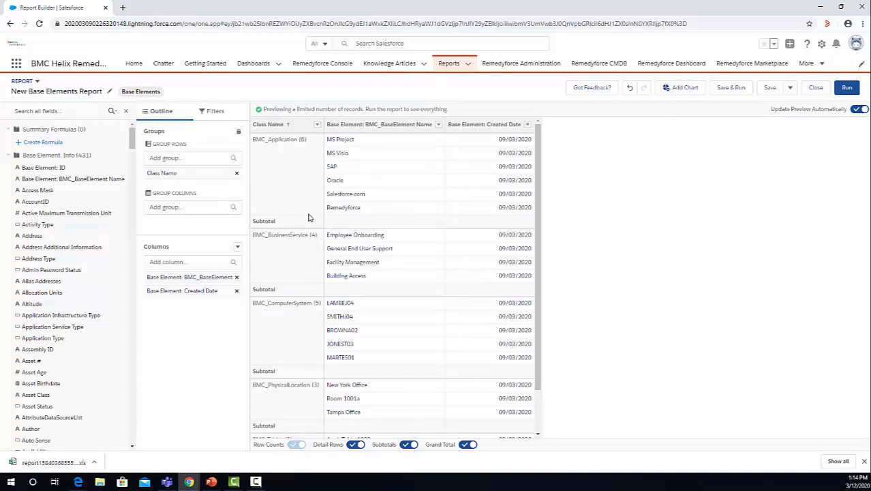
click(213, 110)
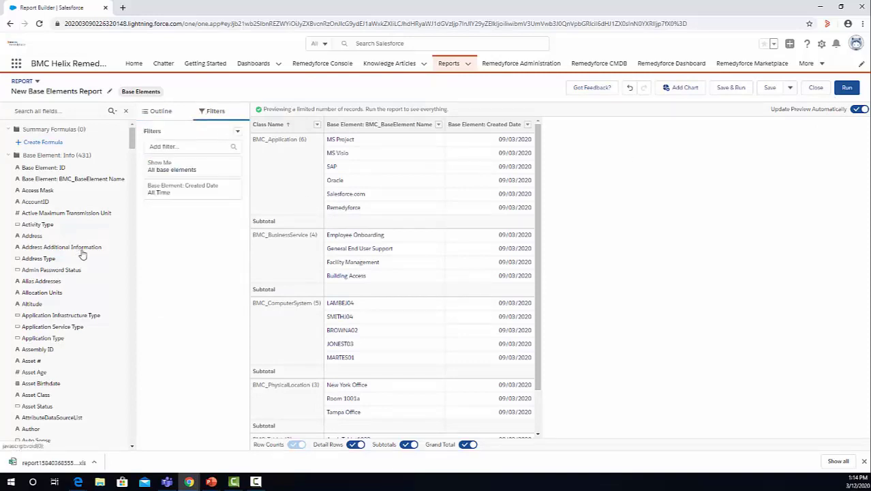
mouse_move(77, 274)
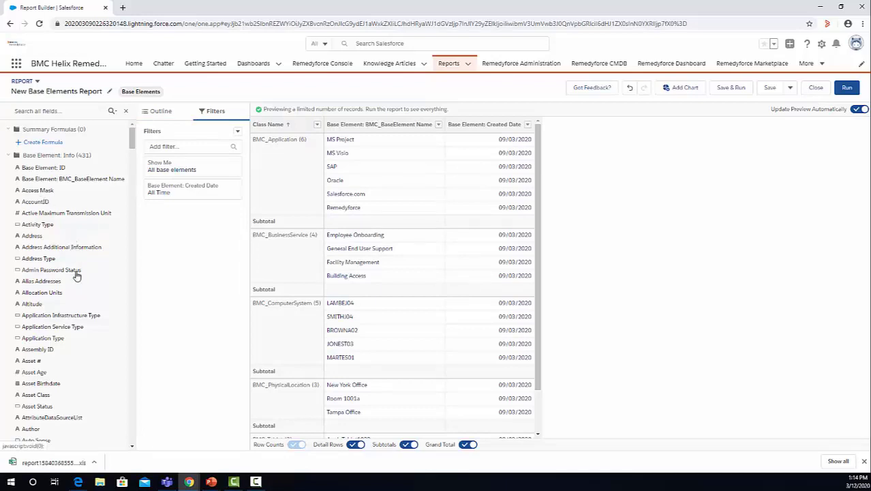
mouse_move(77, 290)
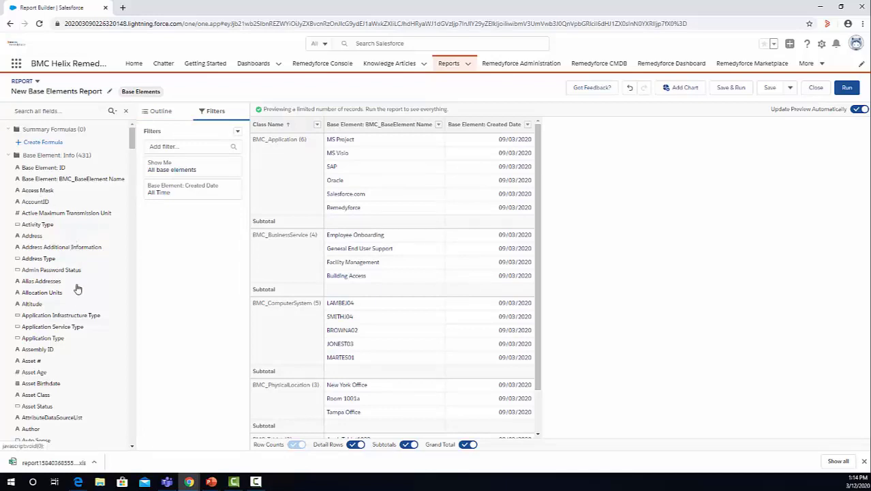